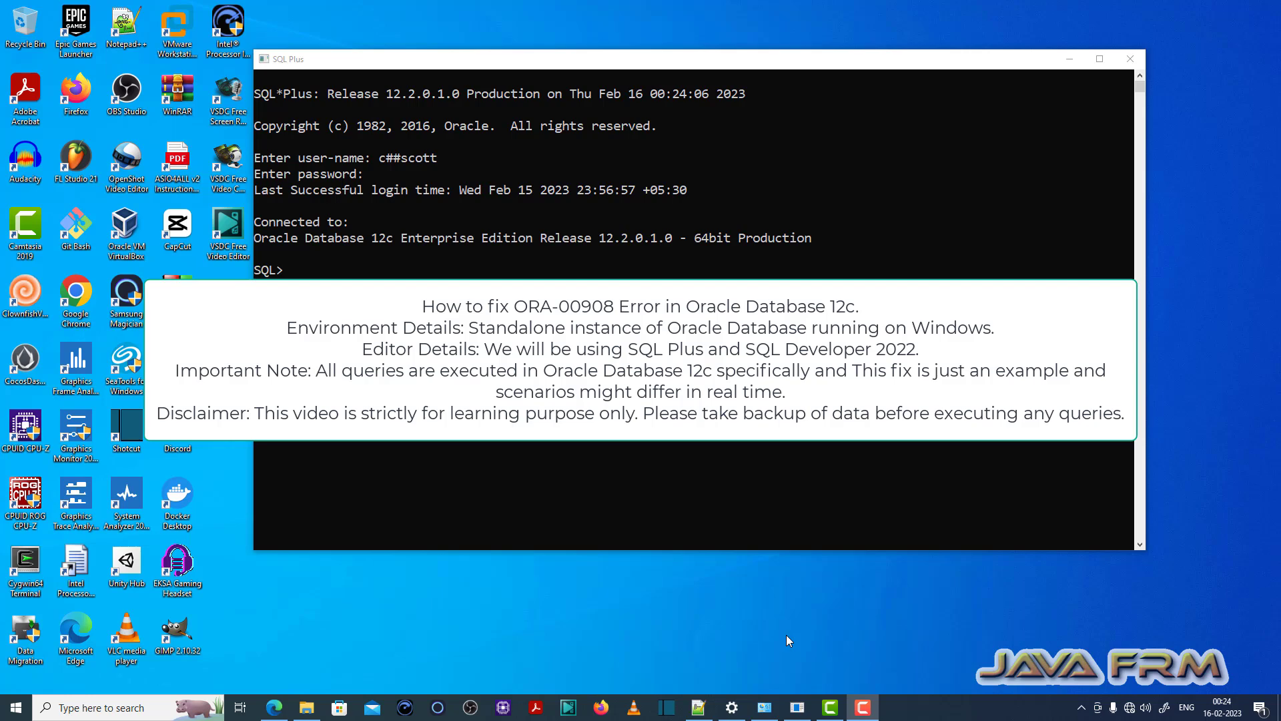
pyautogui.moveTo(1207, 361)
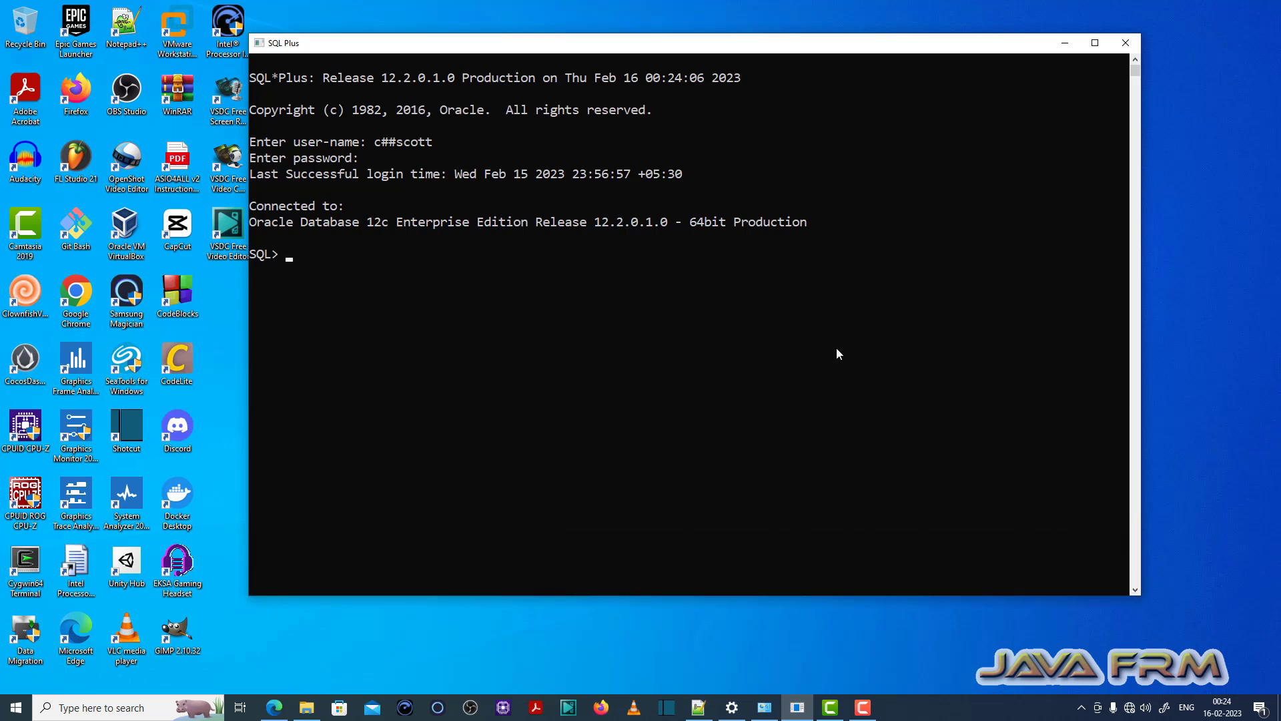
# Run select * from person; to list all 10 rows, then retype the query.
pyautogui.write('select')
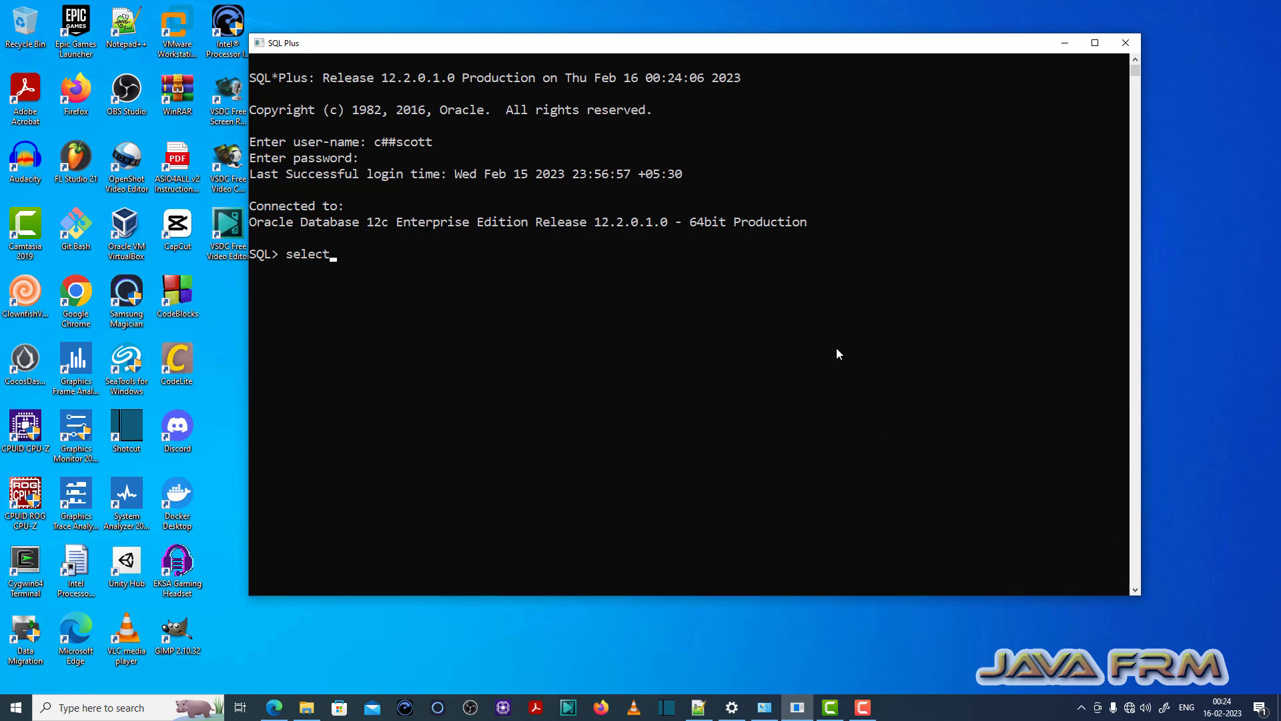
pyautogui.write('* from pe')
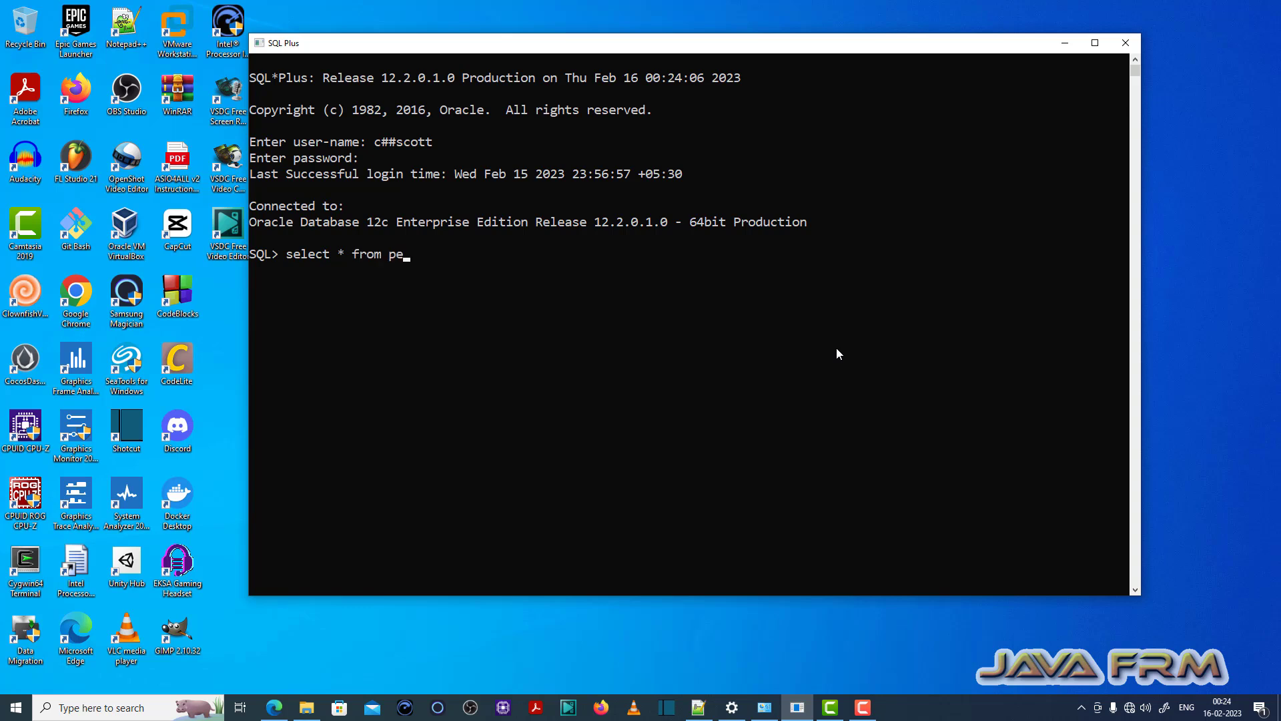
pyautogui.write('rson;')
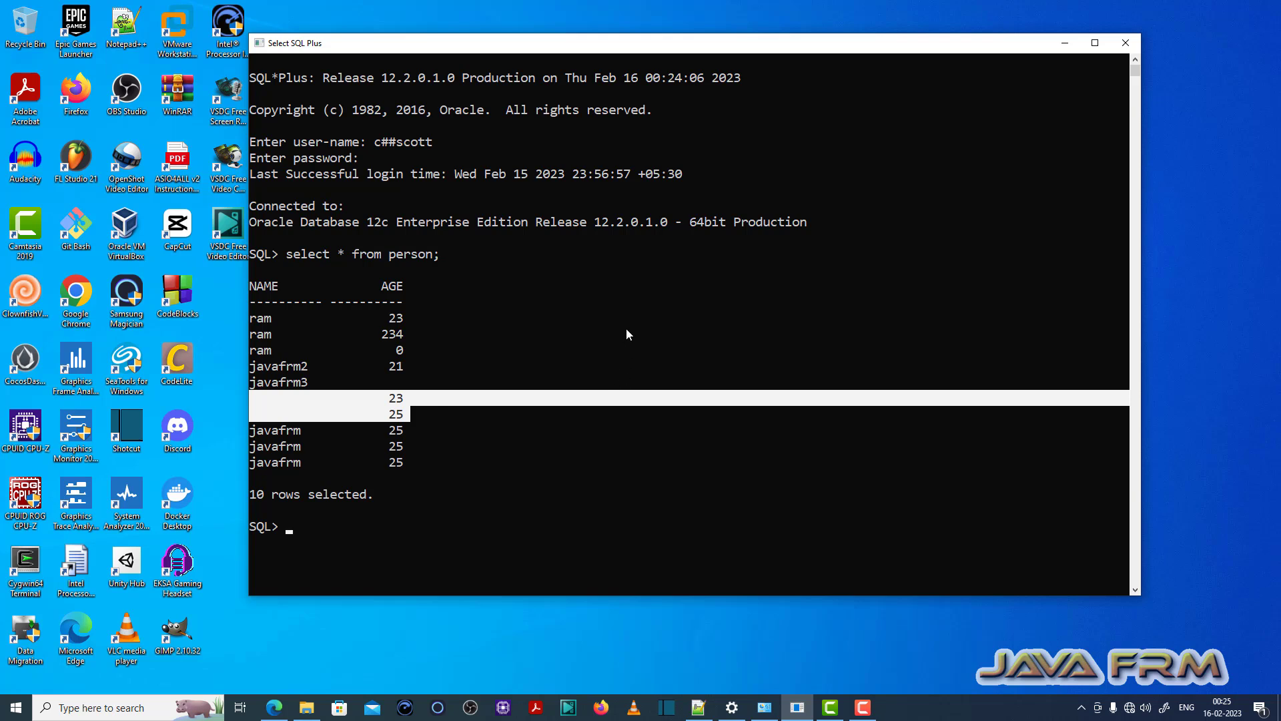
pyautogui.write('select * from person;')
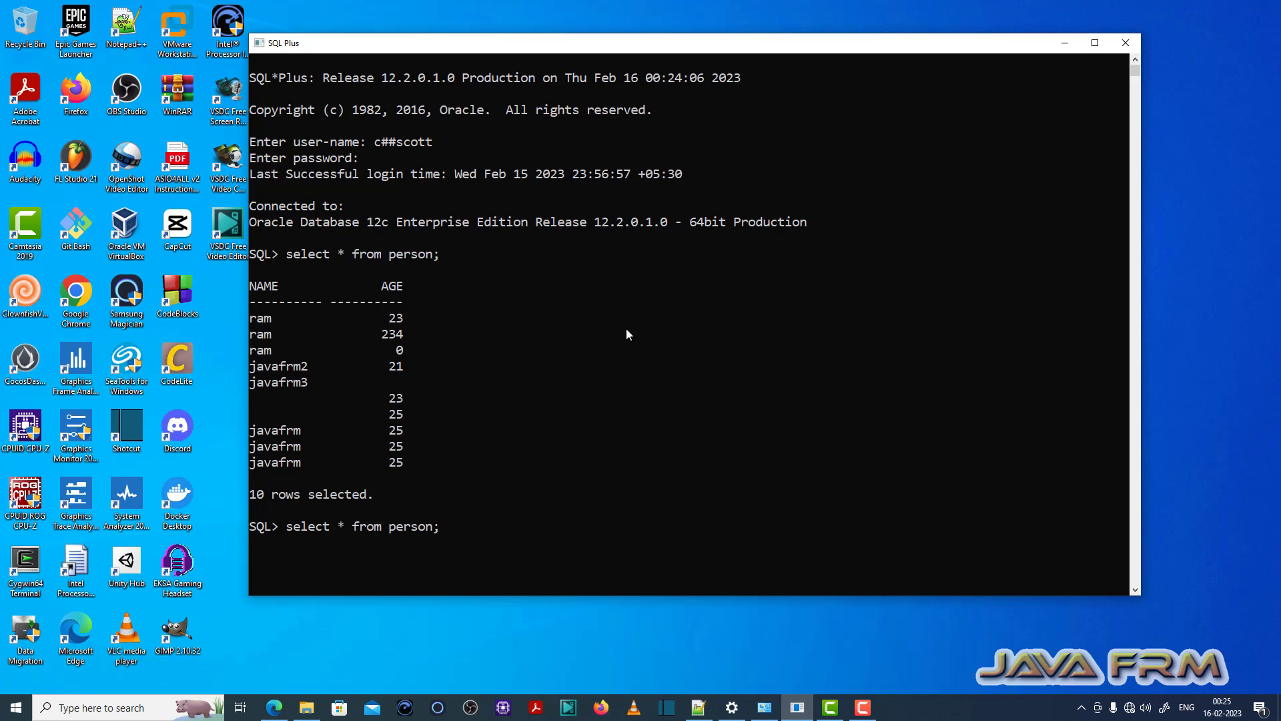
# Extend the query with where name is null; to return the two unnamed rows aged 23 and 25.
pyautogui.write('where name is null')
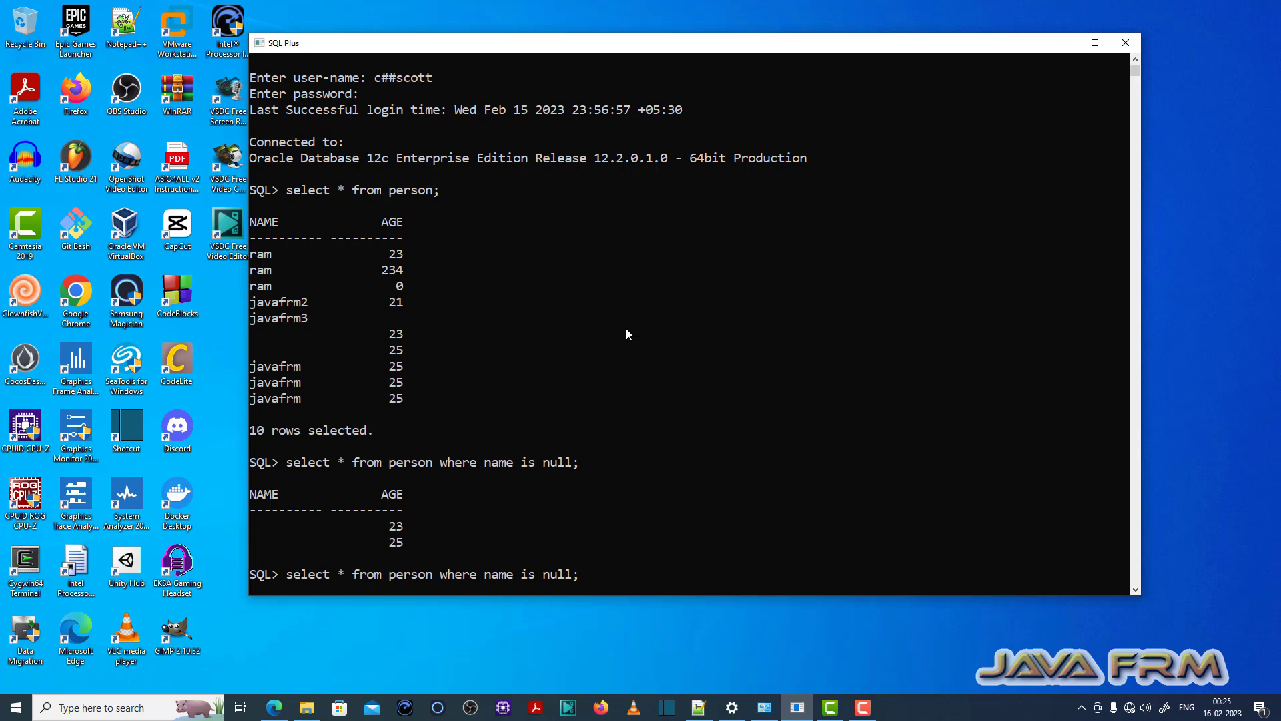
# Run the query ending in 'is not' to raise ORA-00908, then correct it to IS NOT NULL for 8 named rows.
pyautogui.write('not')
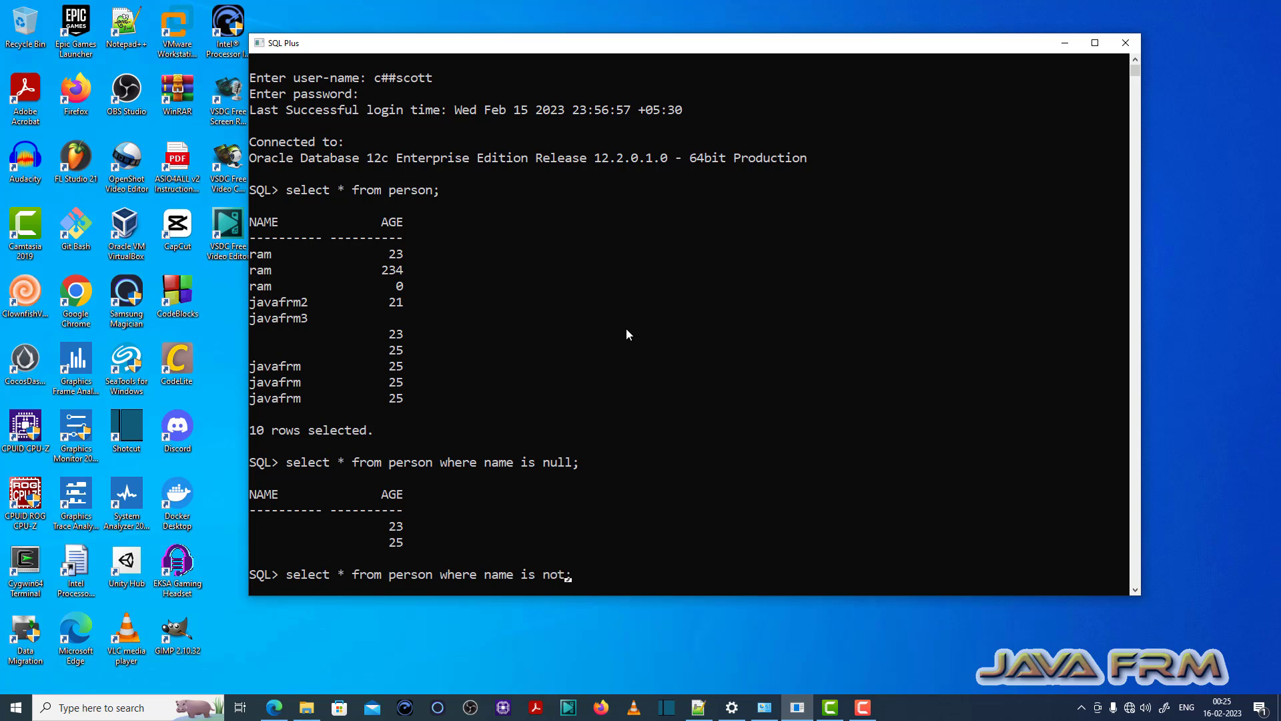
pyautogui.press('enter')
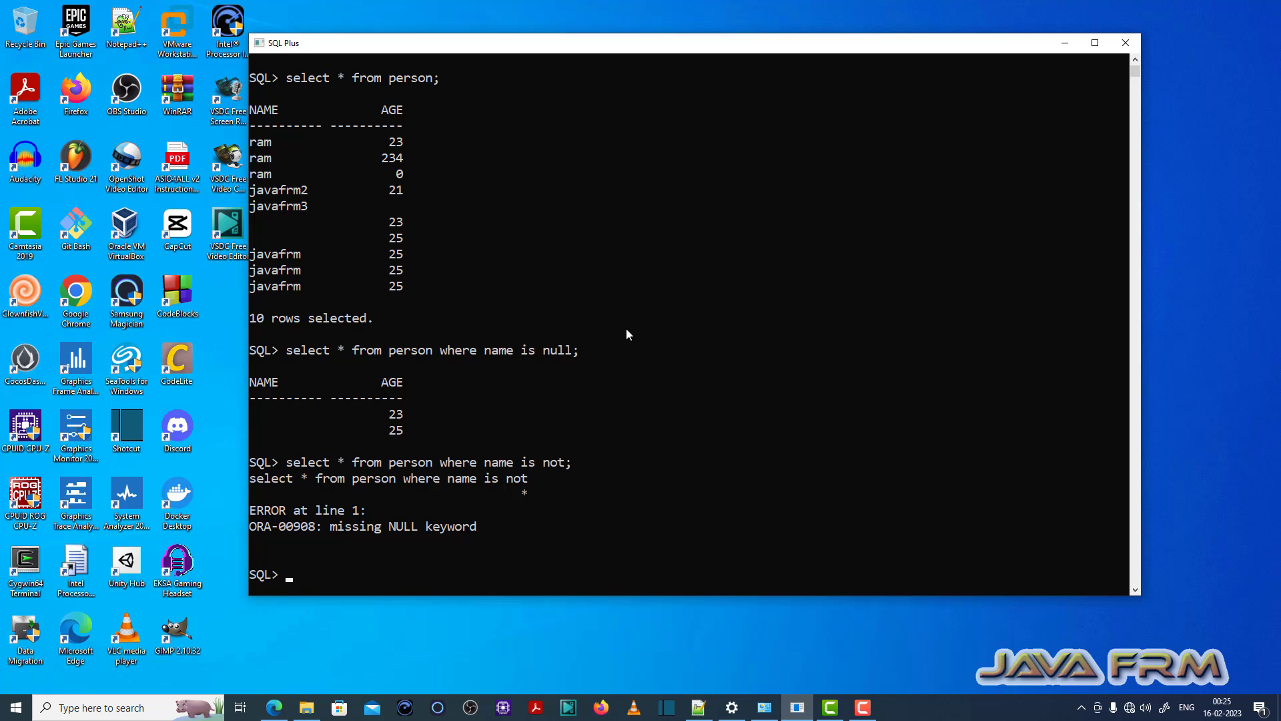
pyautogui.doubleClick(351, 526)
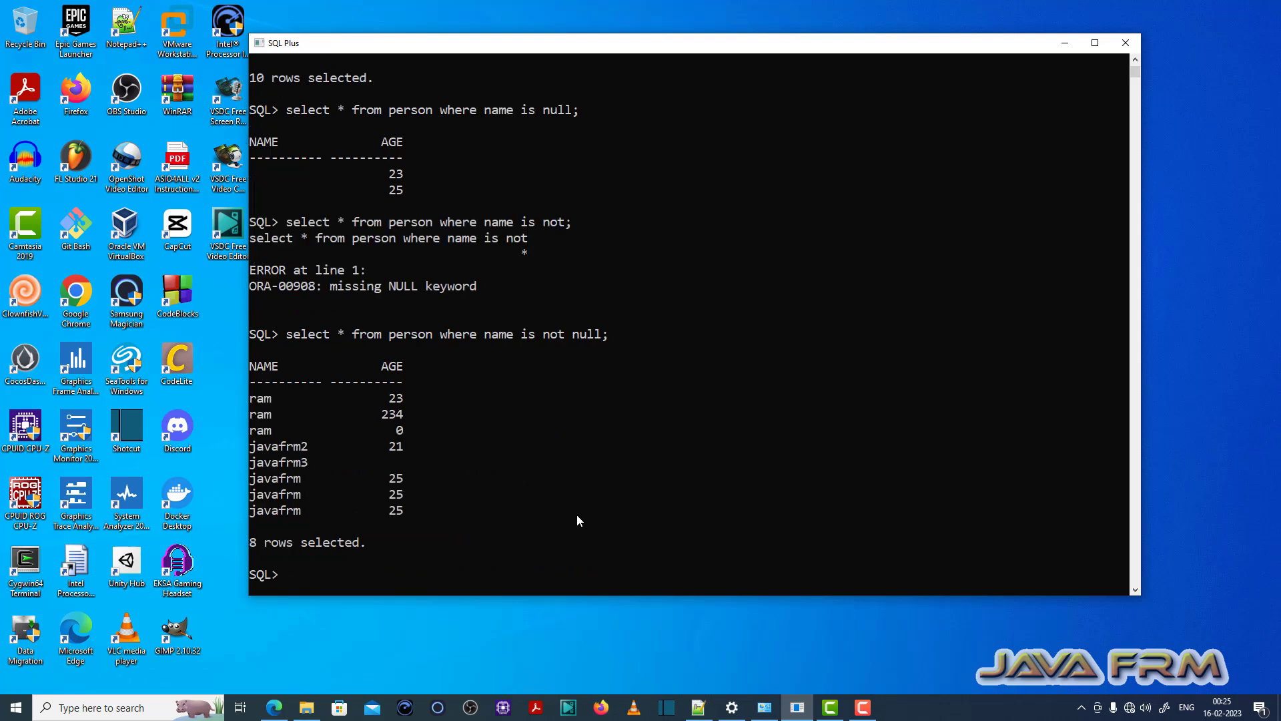
# Run the bare 'where name is' query to raise ORA-00908, then complete it with null; for the two unnamed rows.
pyautogui.write('select * from person where name is not null;')
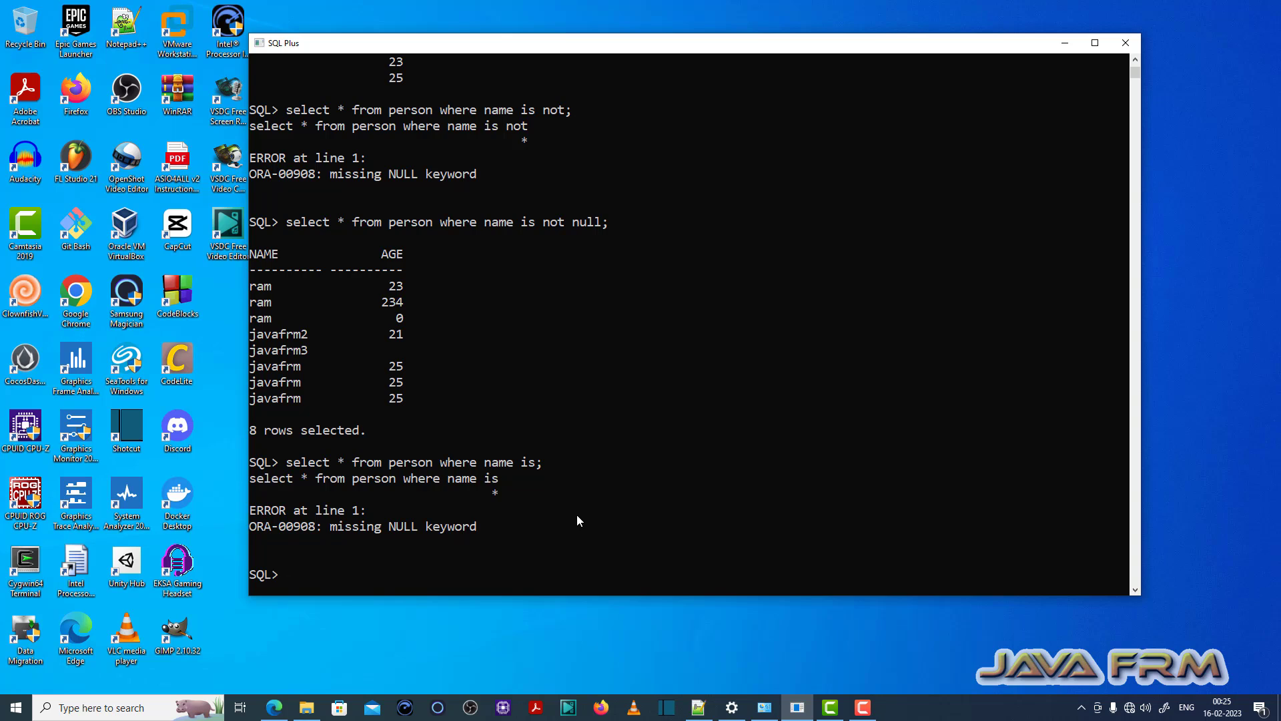
pyautogui.write('select * from person where name is')
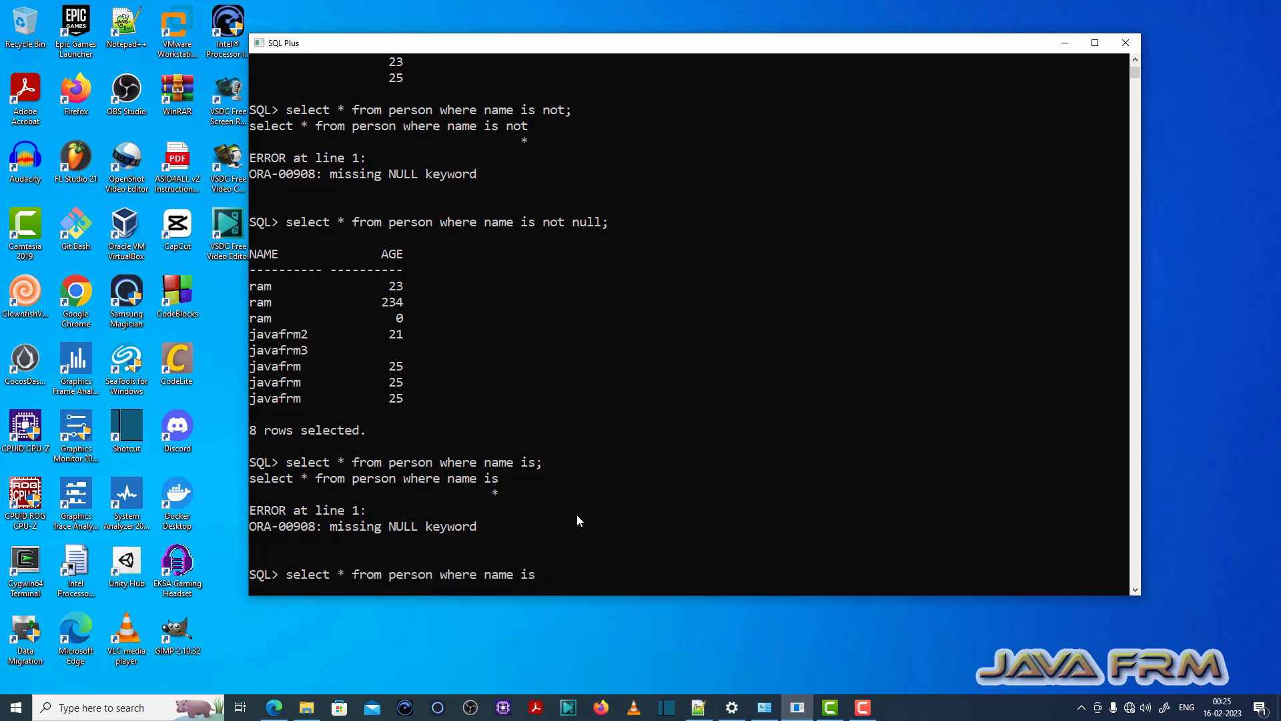
pyautogui.write('null;')
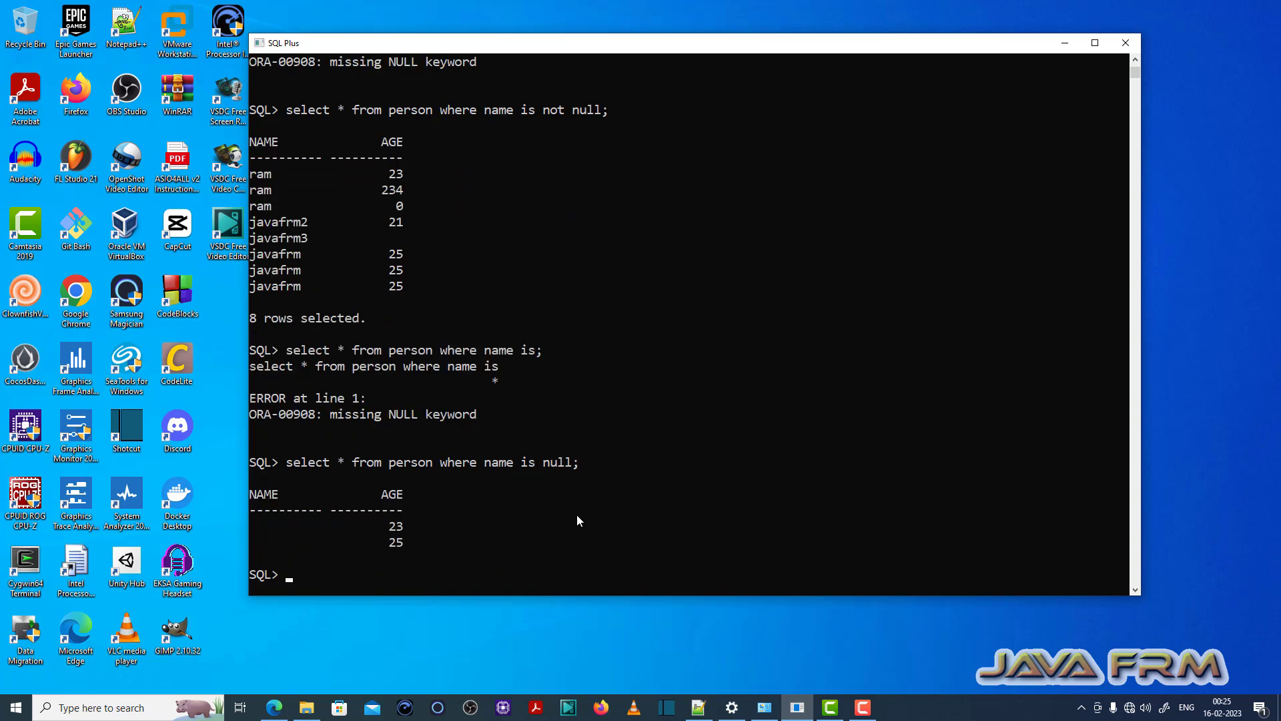